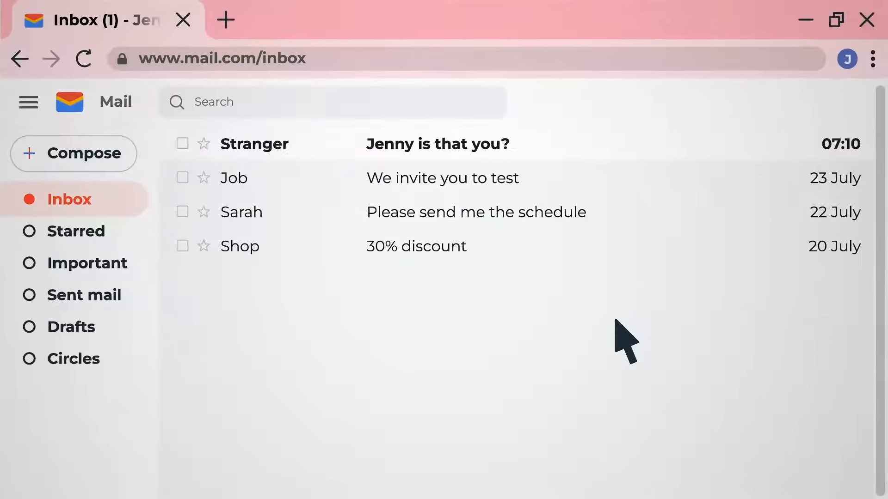
{"action": "mouse_move", "coordinate": [459, 164]}
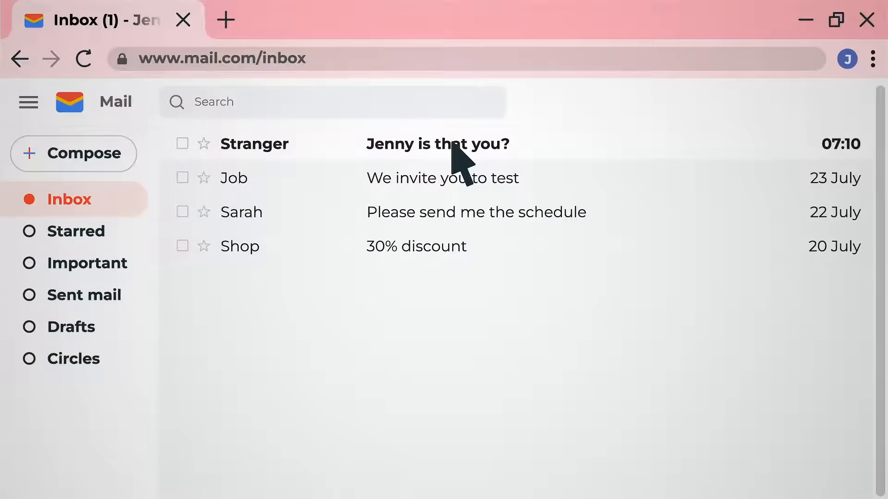
{"action": "left_click", "coordinate": [437, 144]}
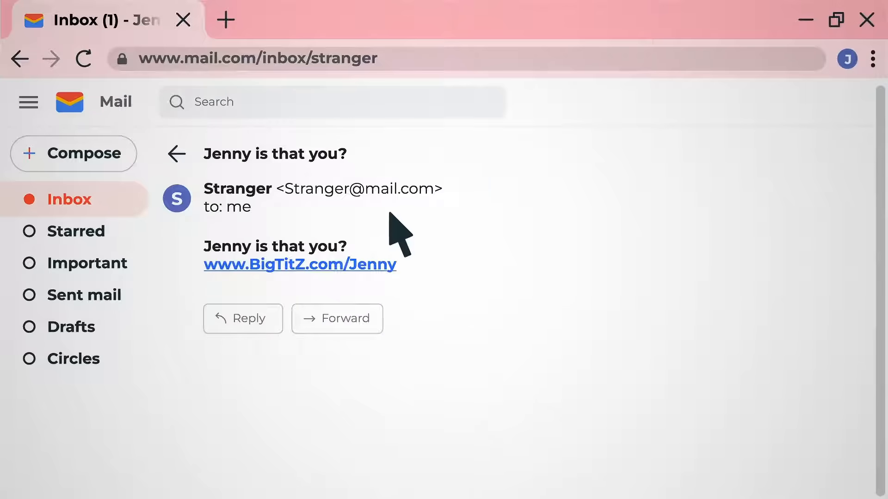
{"action": "left_click", "coordinate": [299, 264]}
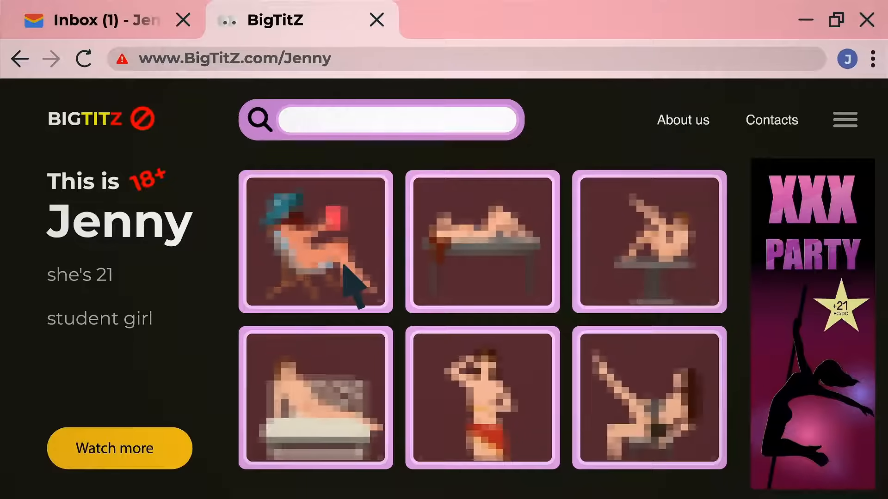